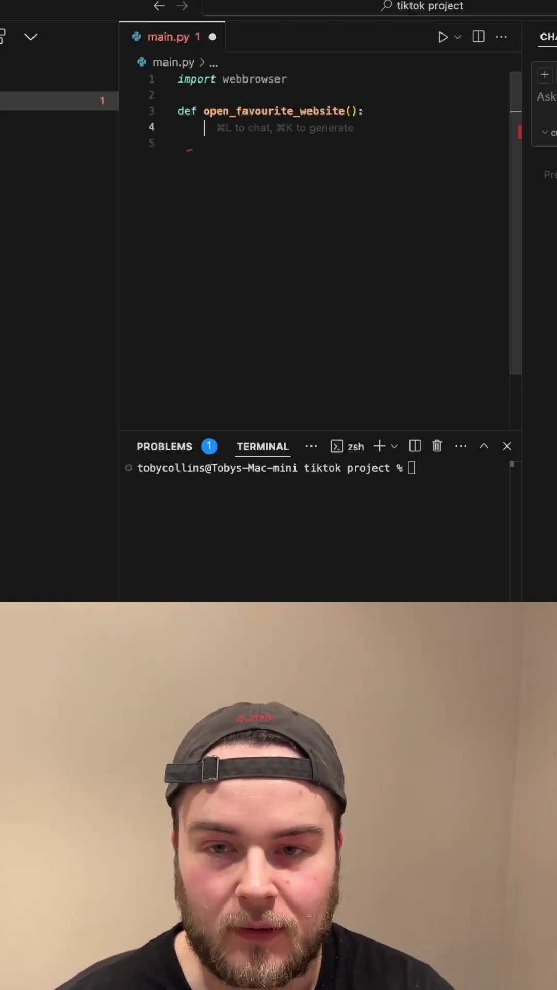
pyautogui.write('websites =')
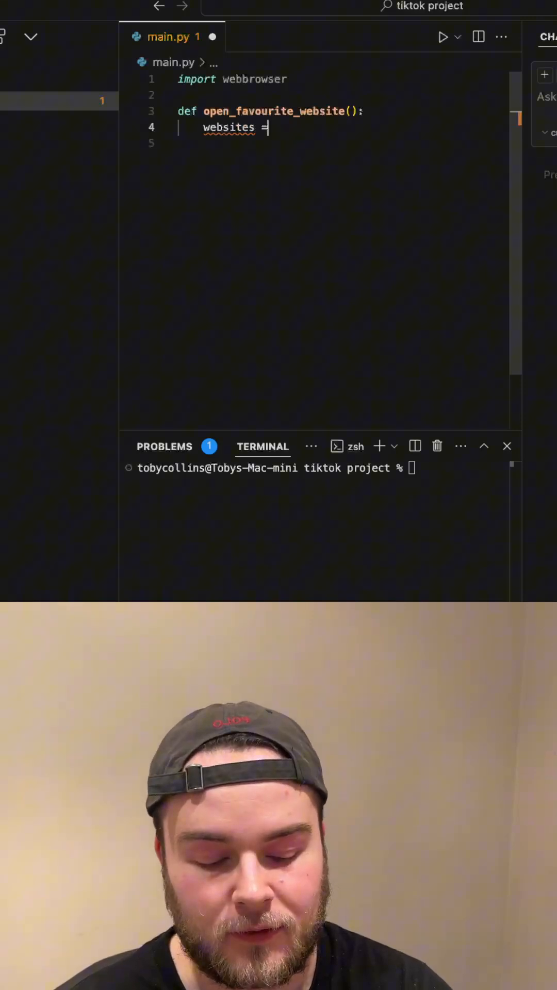
pyautogui.write('[')
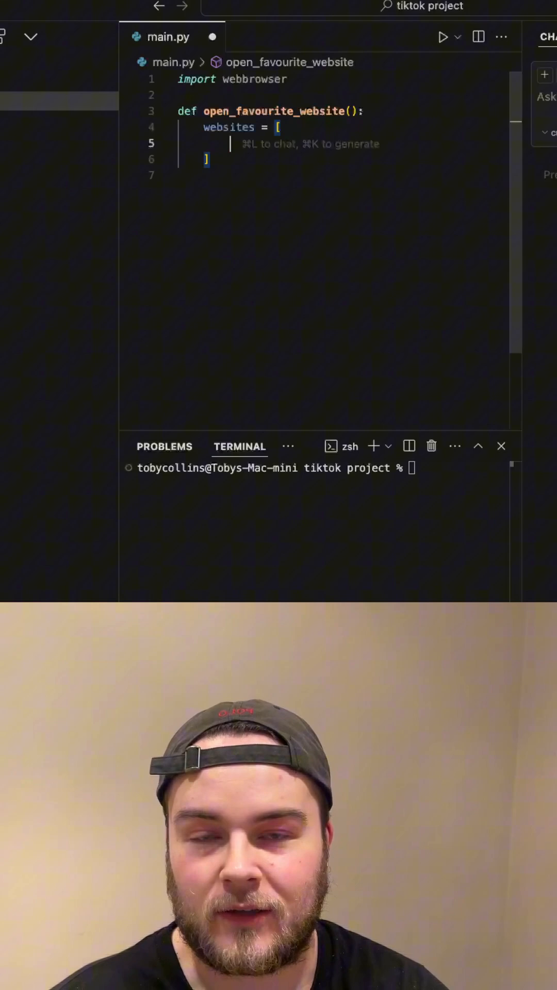
pyautogui.write('"https://you')
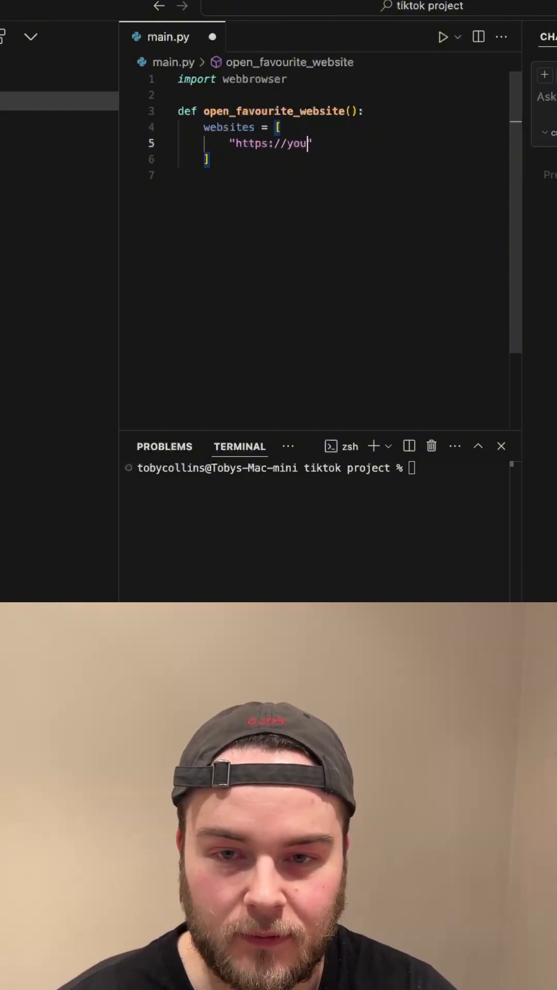
pyautogui.write('tube.com",')
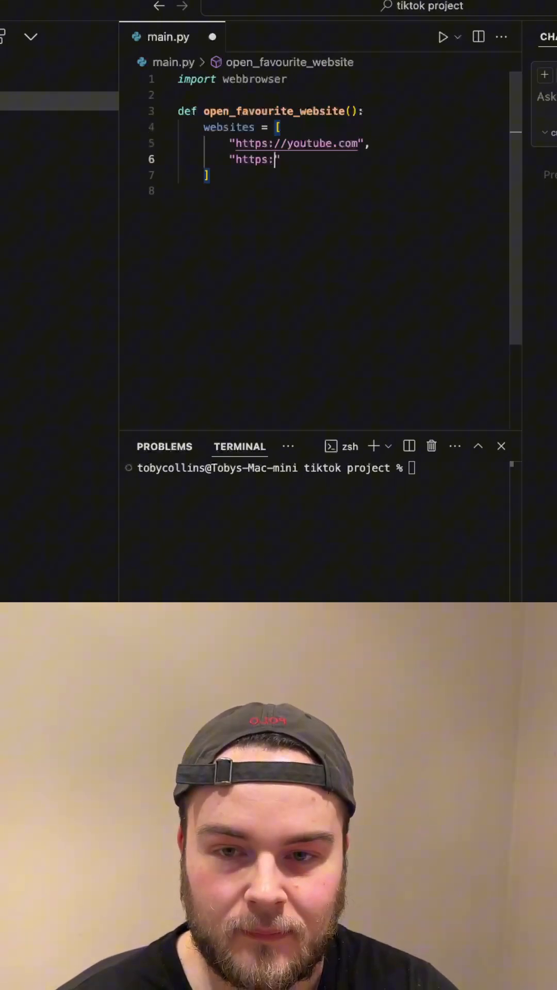
pyautogui.write('//google.com"')
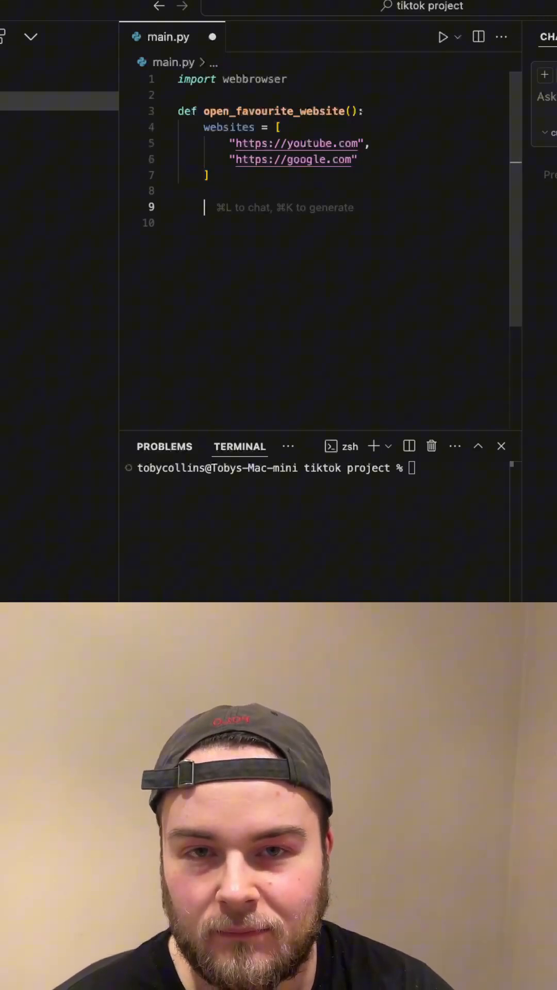
# Loop over websites calling webbrowser.open_new_tab(site) for each one.
pyautogui.write('for site in websites:')
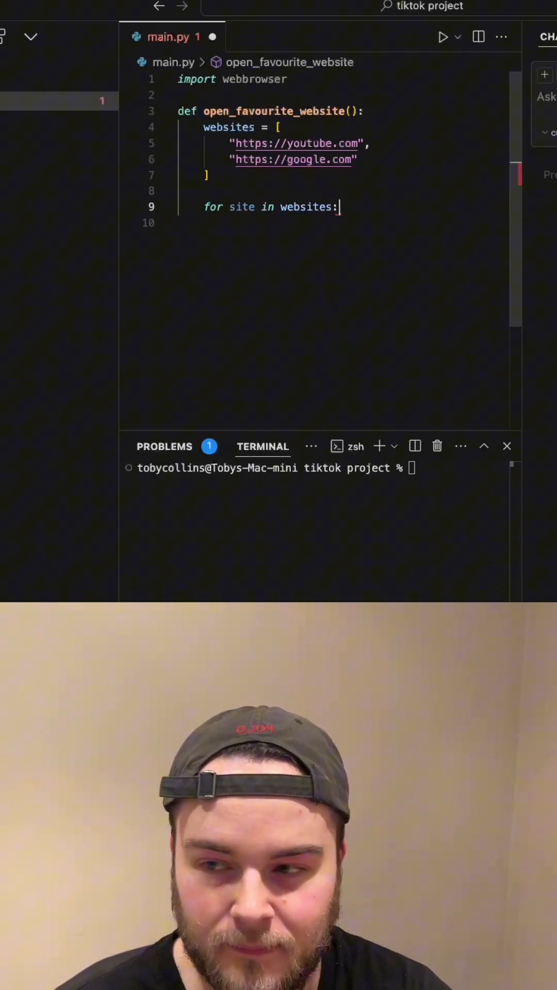
pyautogui.write('webbrowser.')
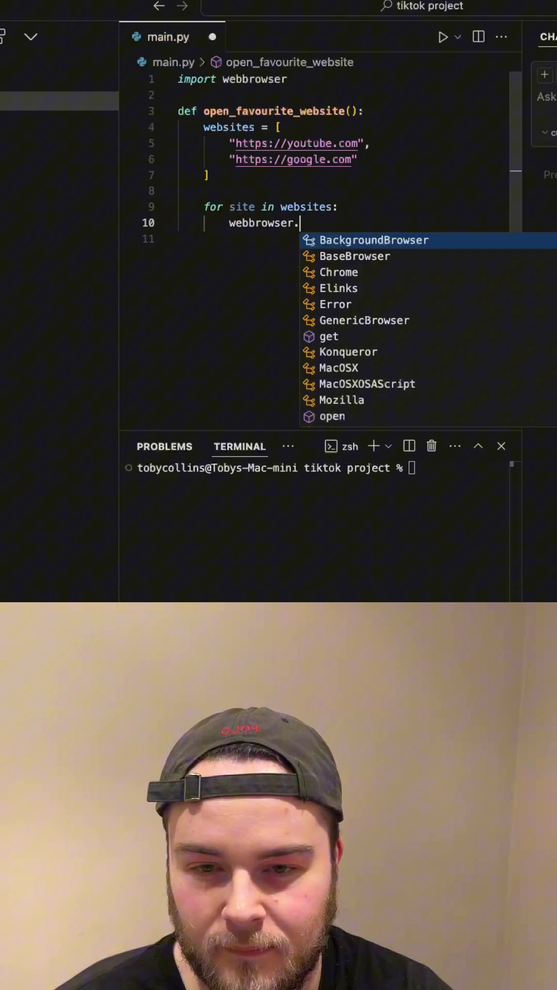
pyautogui.write('open_new_tab(site')
pyautogui.write('open_favourite_website(')
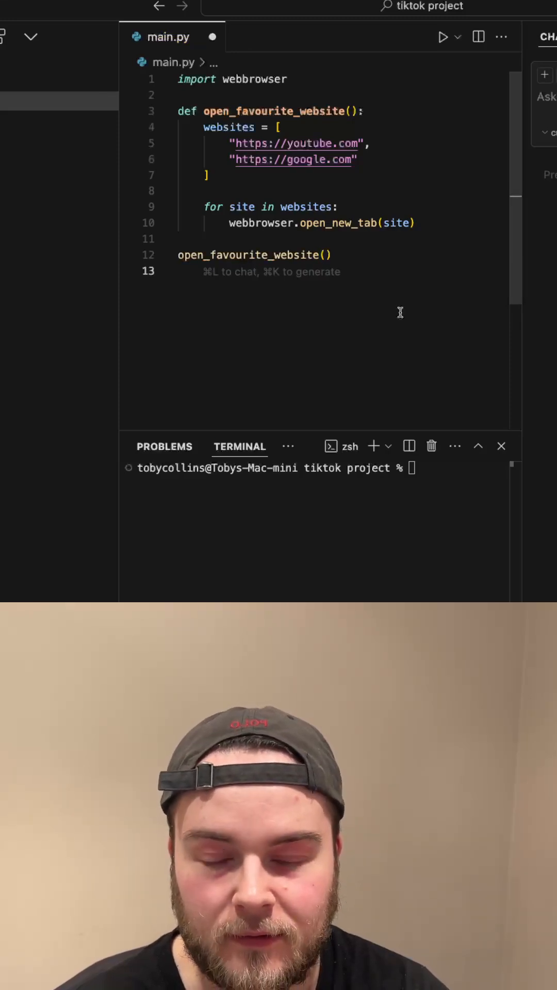
# Run main.py with python3 in the terminal so YouTube and Google tabs open.
pyautogui.write('python3')
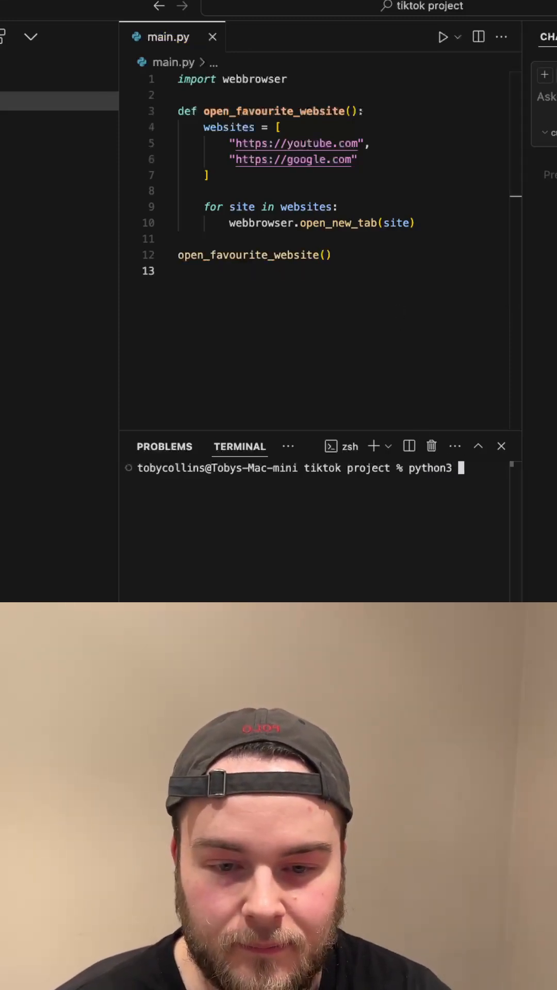
pyautogui.press('Return')
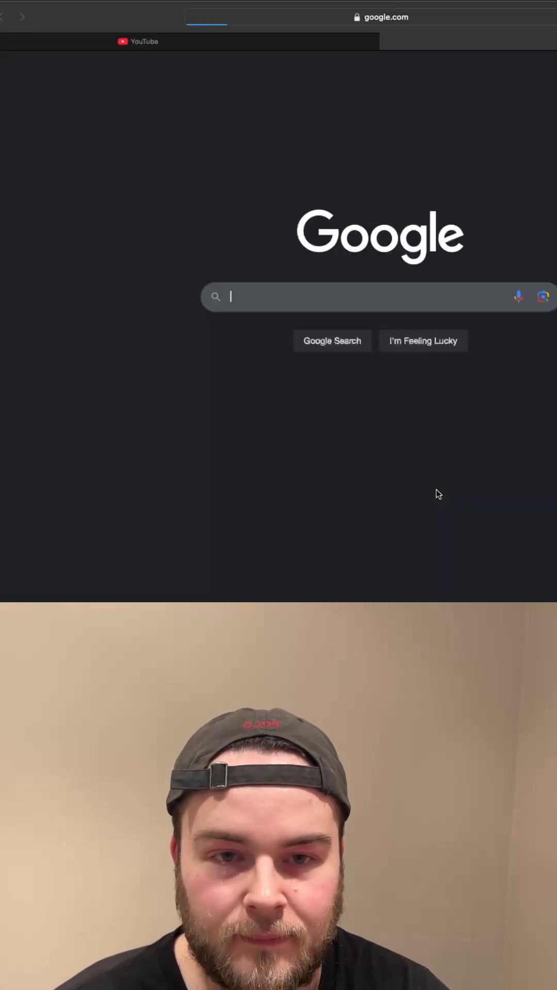